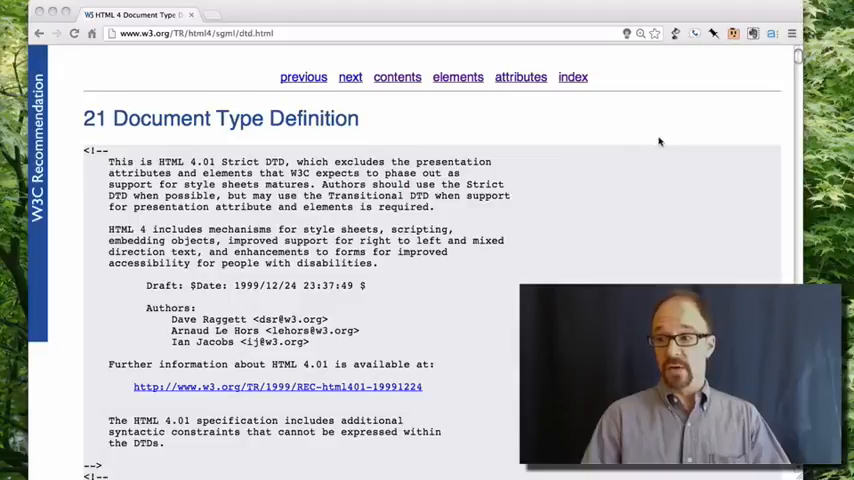
Step: Scroll down the DTD page to the 'Typical usage' DOCTYPE example and onward
scroll(down, 3)
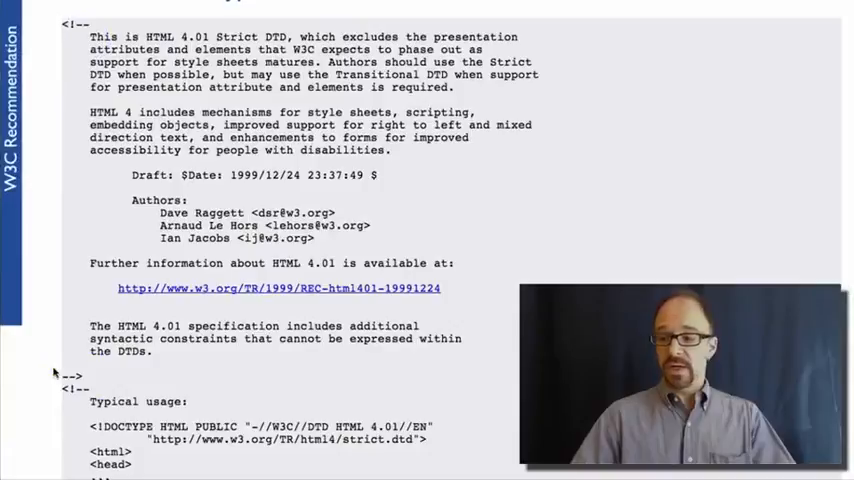
scroll(down, 3)
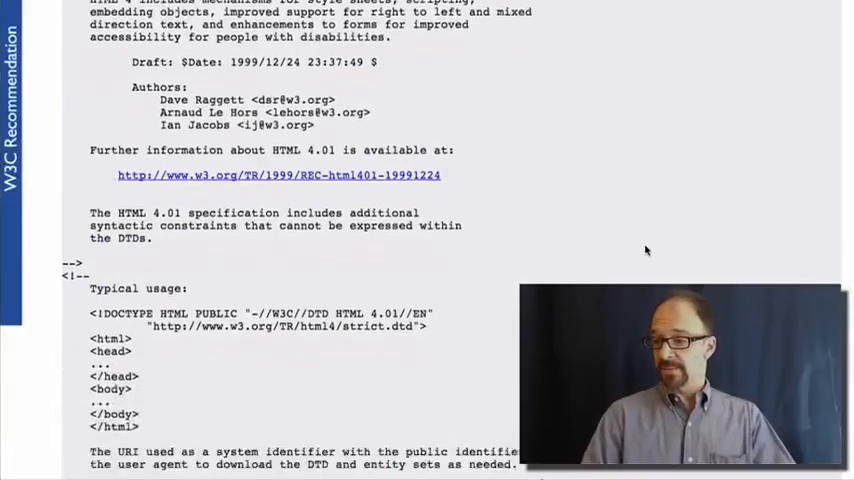
scroll(down, 3)
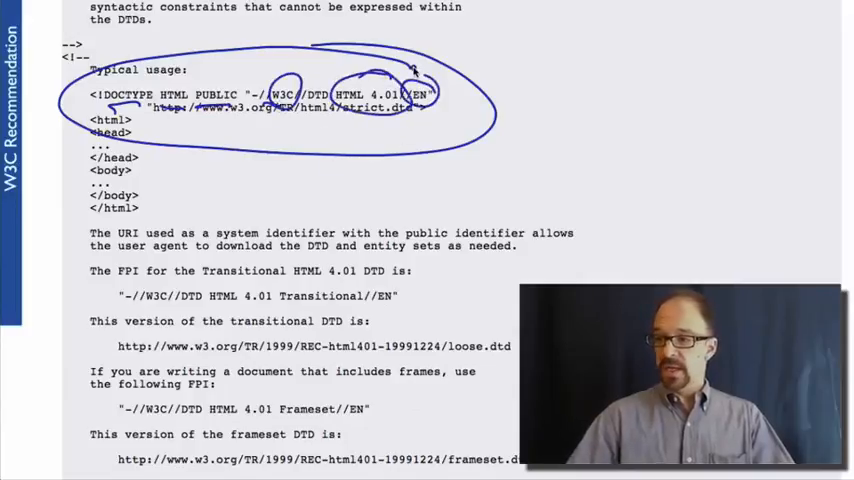
scroll(down, 3)
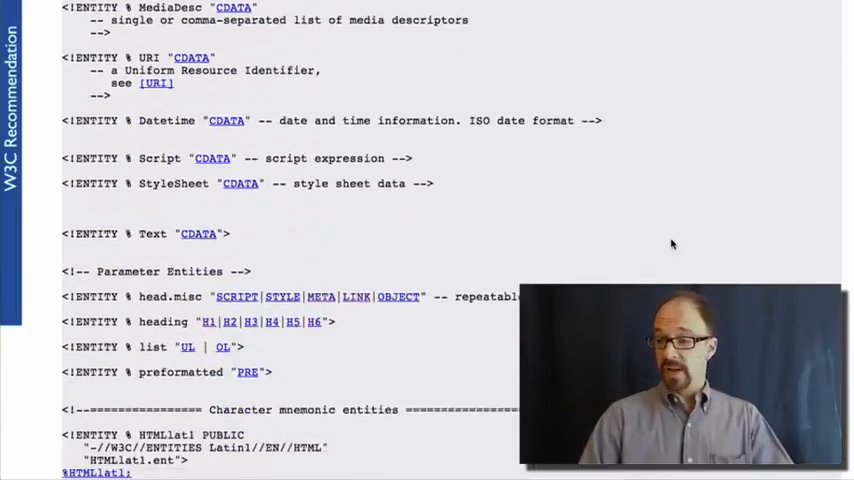
Step: Scroll down to the imported entity declarations (MediaDesc, URI, Datetime, Script)
scroll(down, 3)
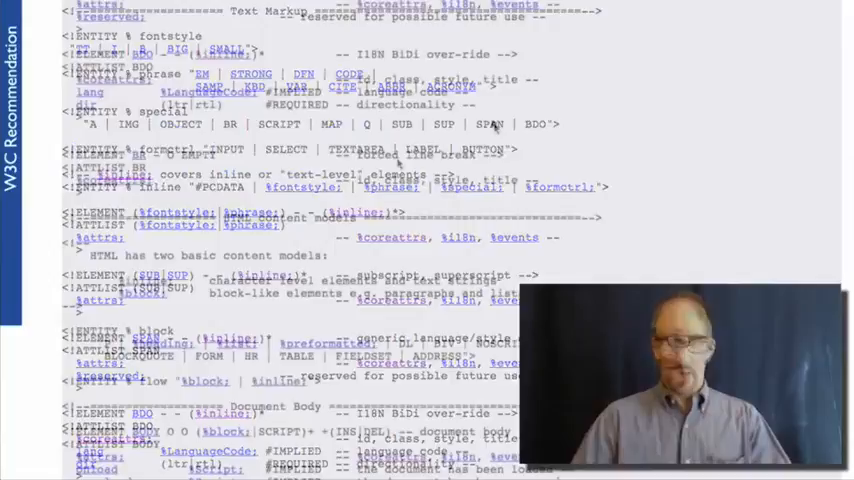
Step: Circle the ELEMENT keyword, the BR name, and the ATTLIST BR %coreattrs line
scroll(down, 3)
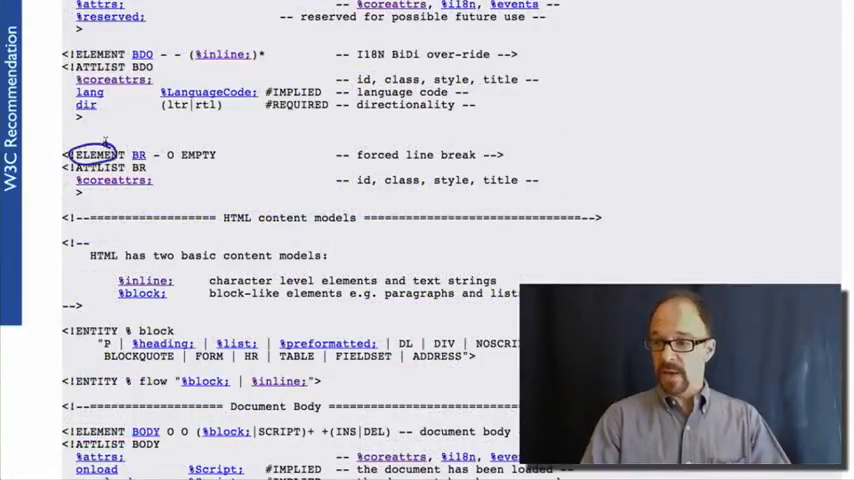
drag(130, 144, 150, 164)
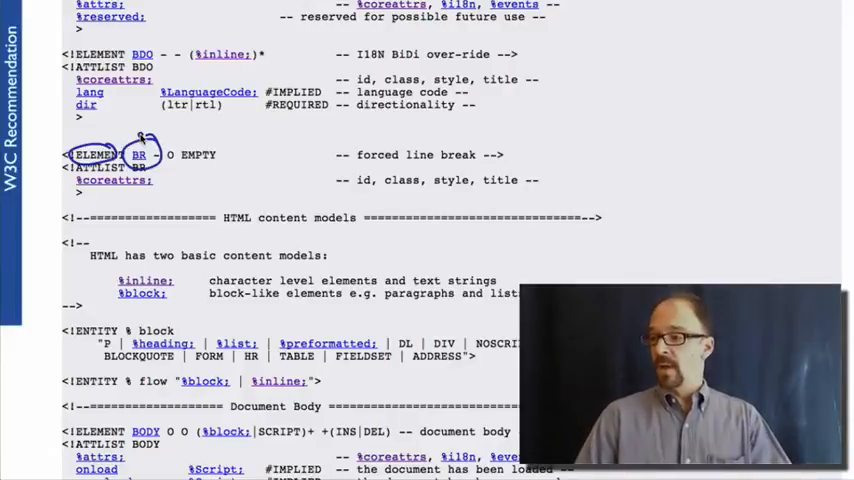
drag(344, 164, 496, 160)
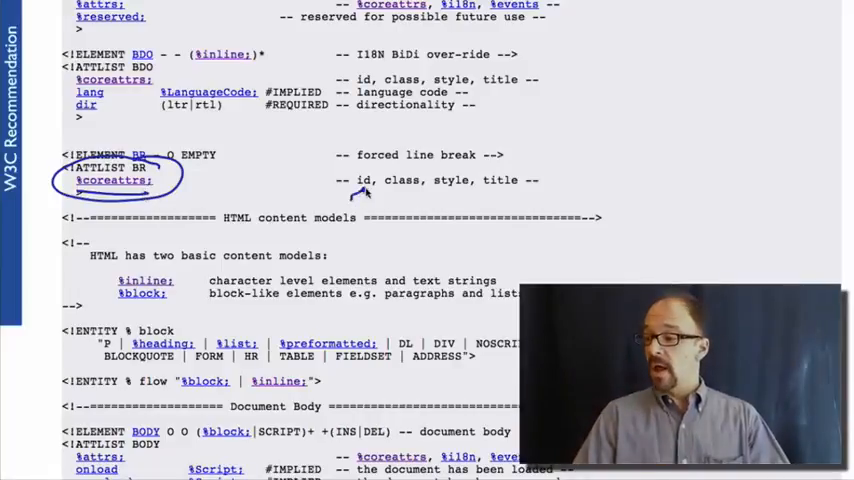
drag(356, 196, 530, 196)
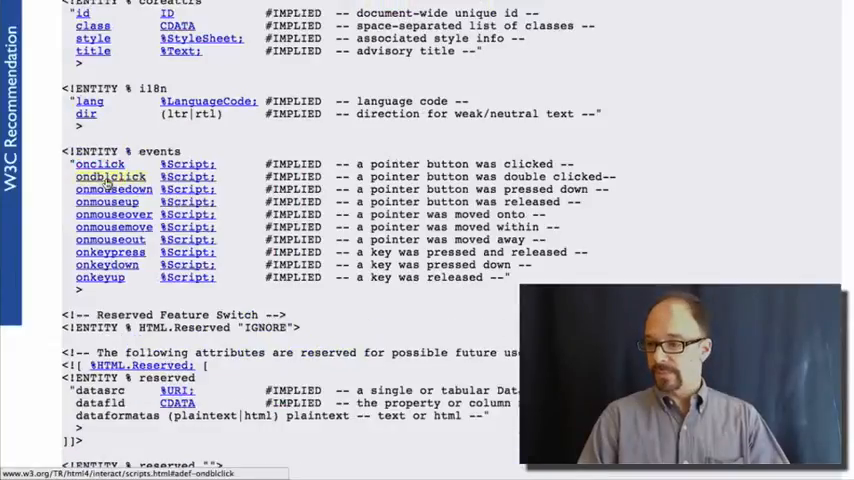
Step: Scroll up to the coreattrs entity (id, class, style, title), then back down
scroll(up, 3)
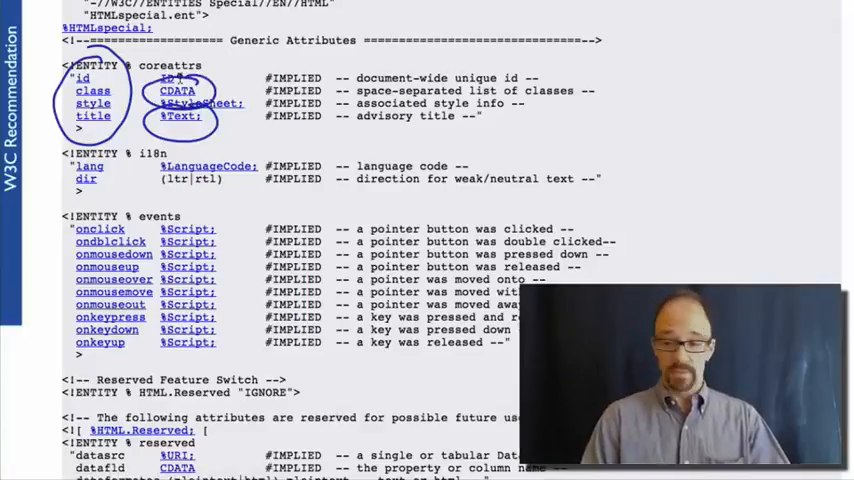
scroll(down, 3)
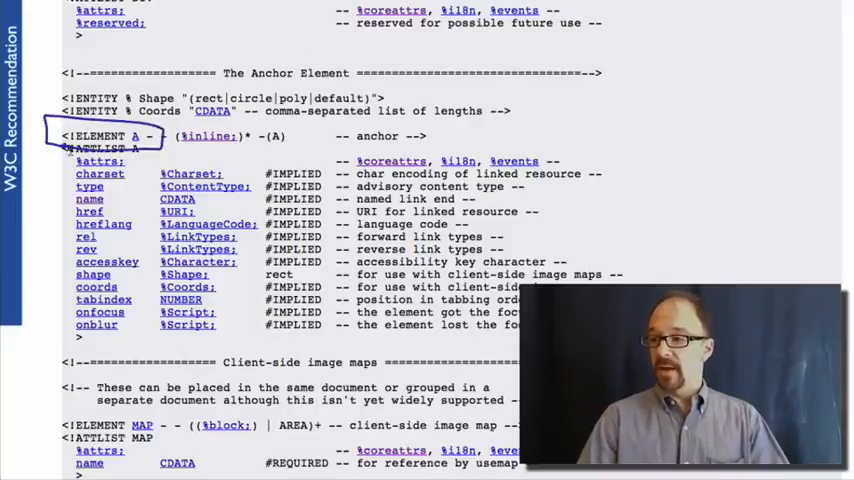
Step: Circle the ELEMENT A declaration and href, writing 'URL' beside it, then move to Images
drag(340, 148, 424, 148)
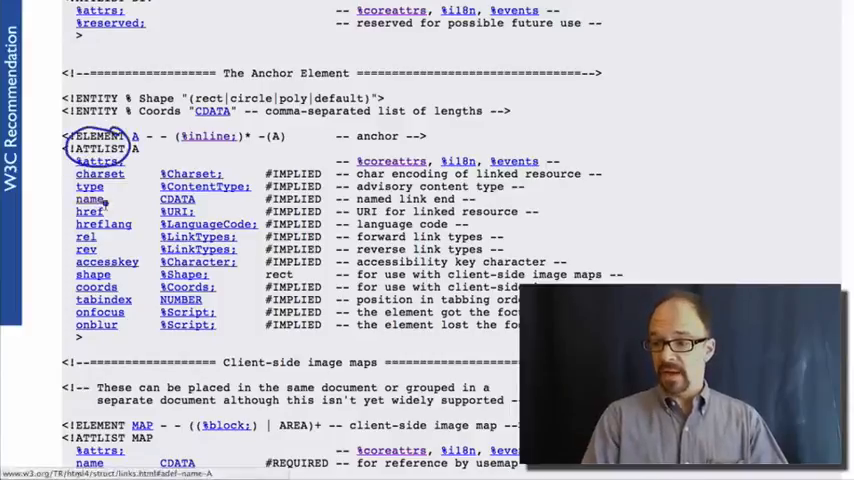
click(88, 212)
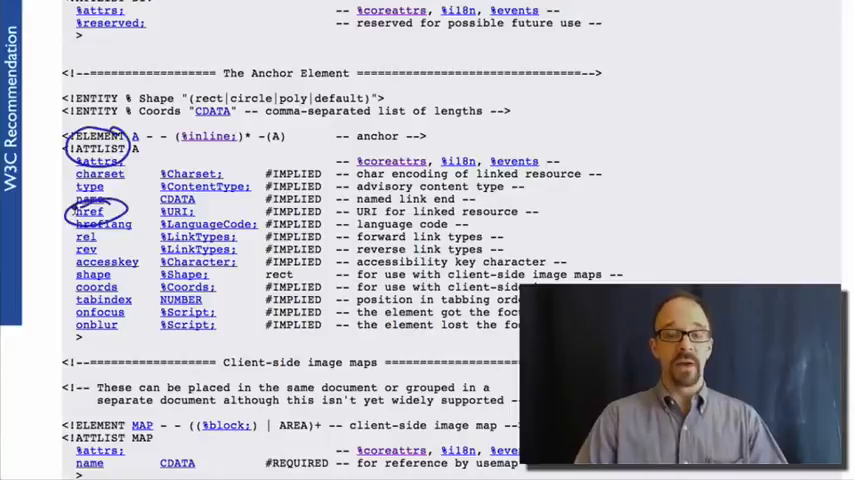
mouse_move(588, 122)
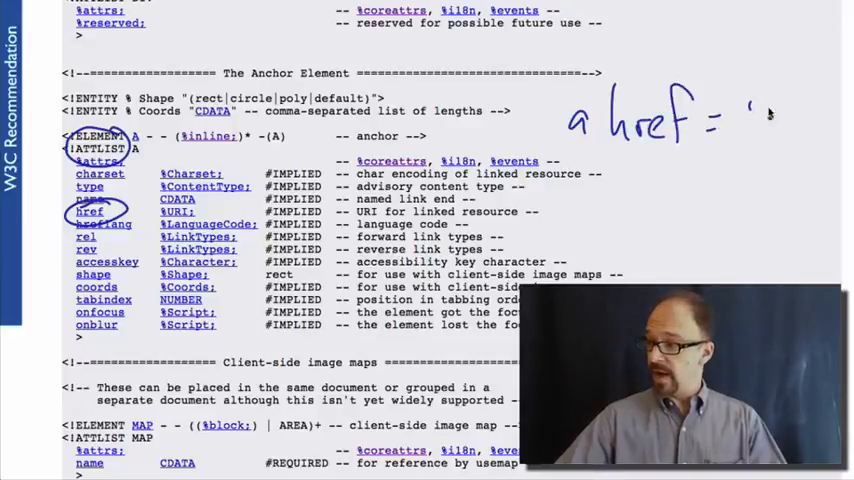
text(URL)
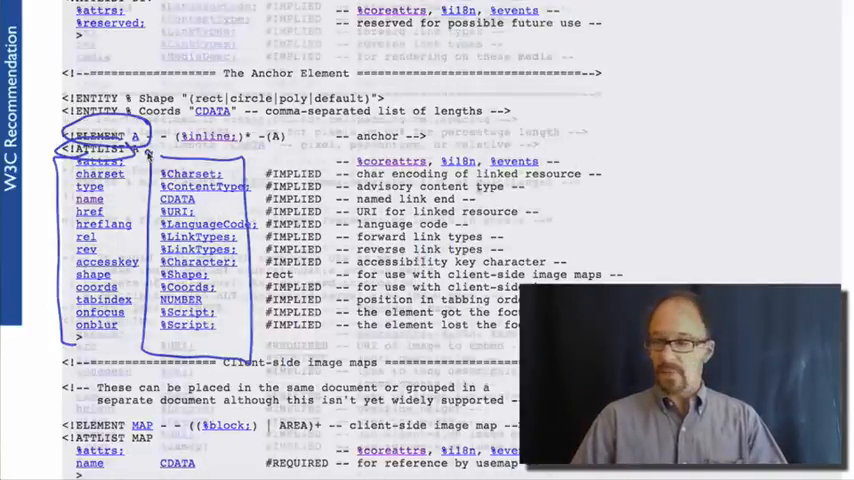
scroll(down, 3)
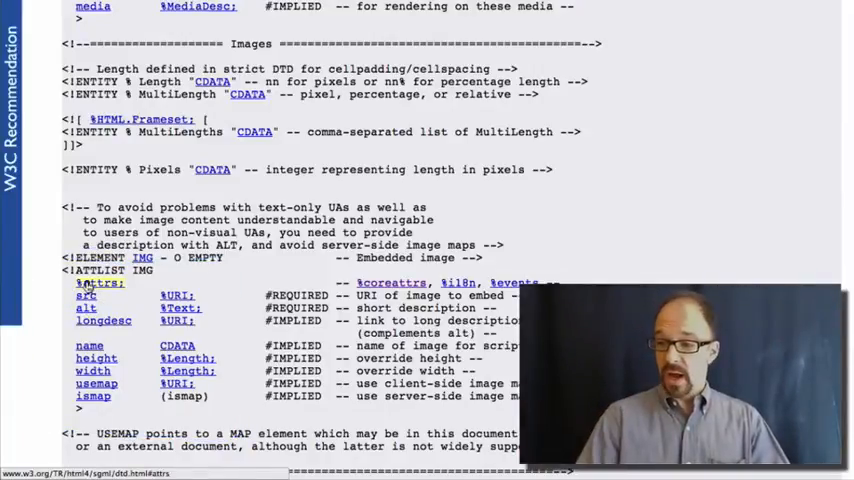
Step: Circle the alt attribute in the IMG ATTLIST
click(86, 294)
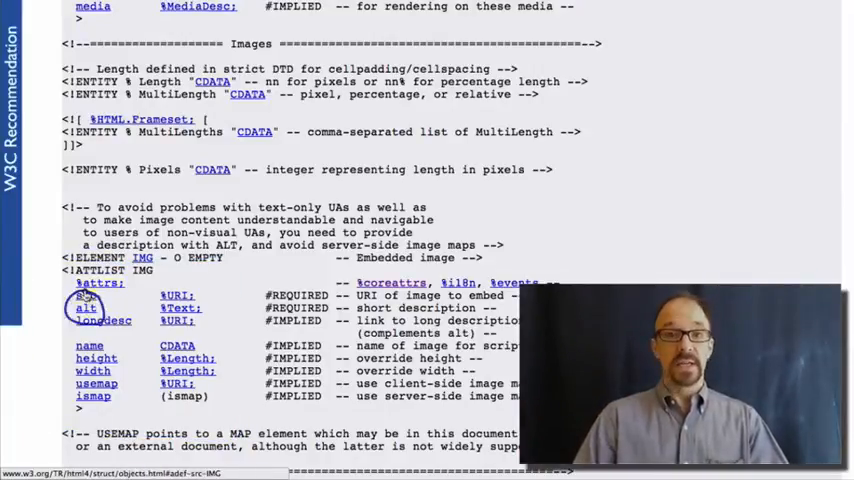